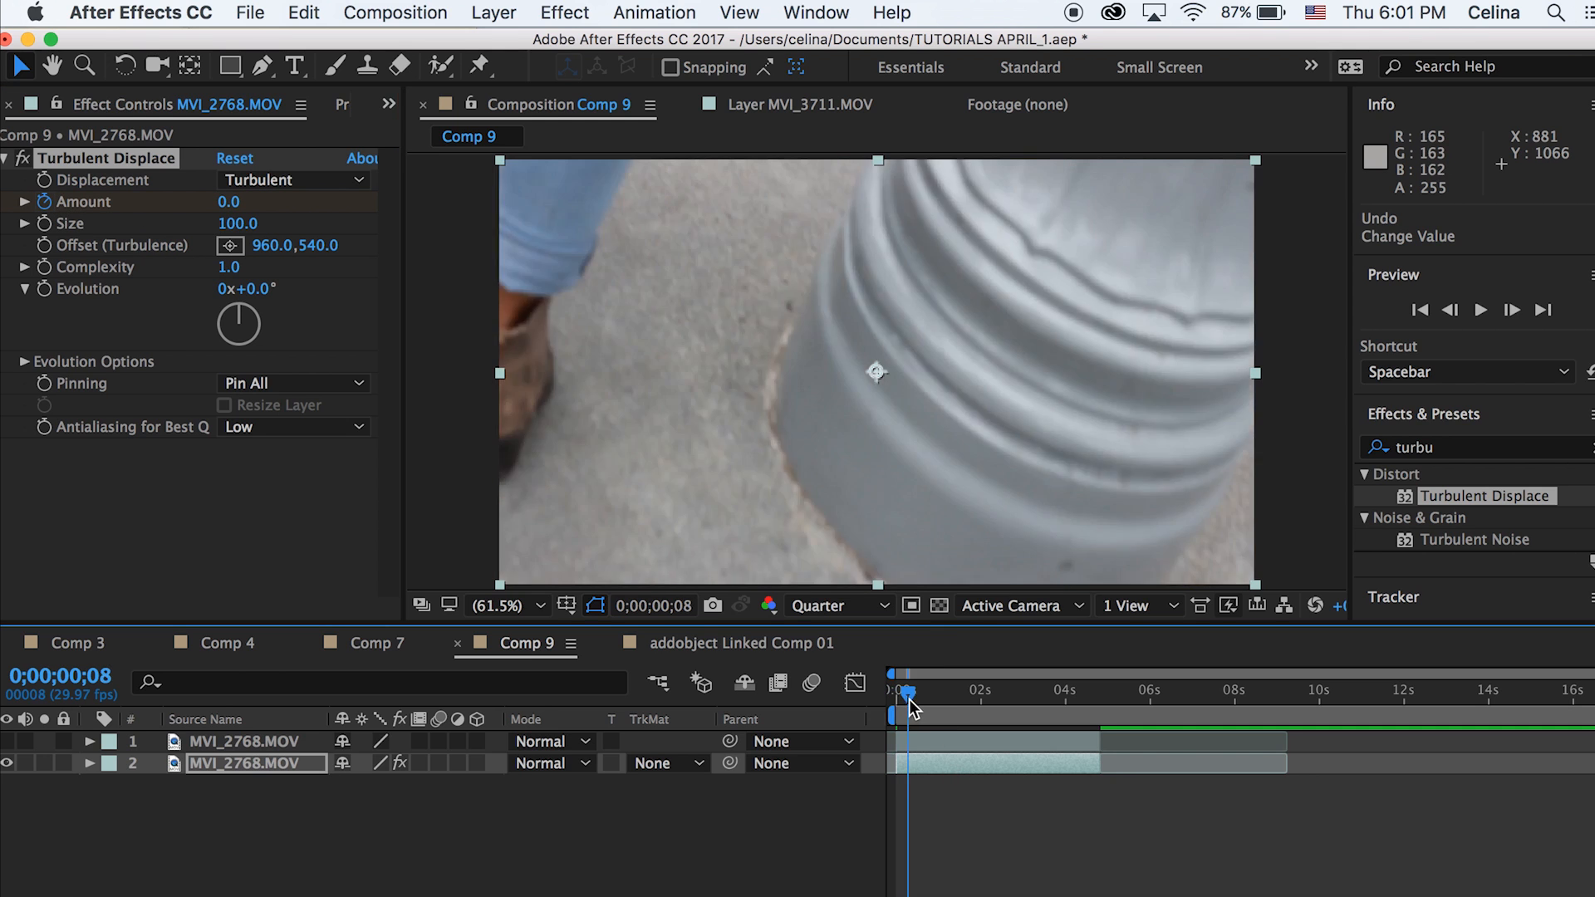
# Step: Keyframe Turbulent Displace Amount on the lower clip to pulse, preview, and select the top copy
pyautogui.moveTo(906, 691); pyautogui.dragTo(921, 691)
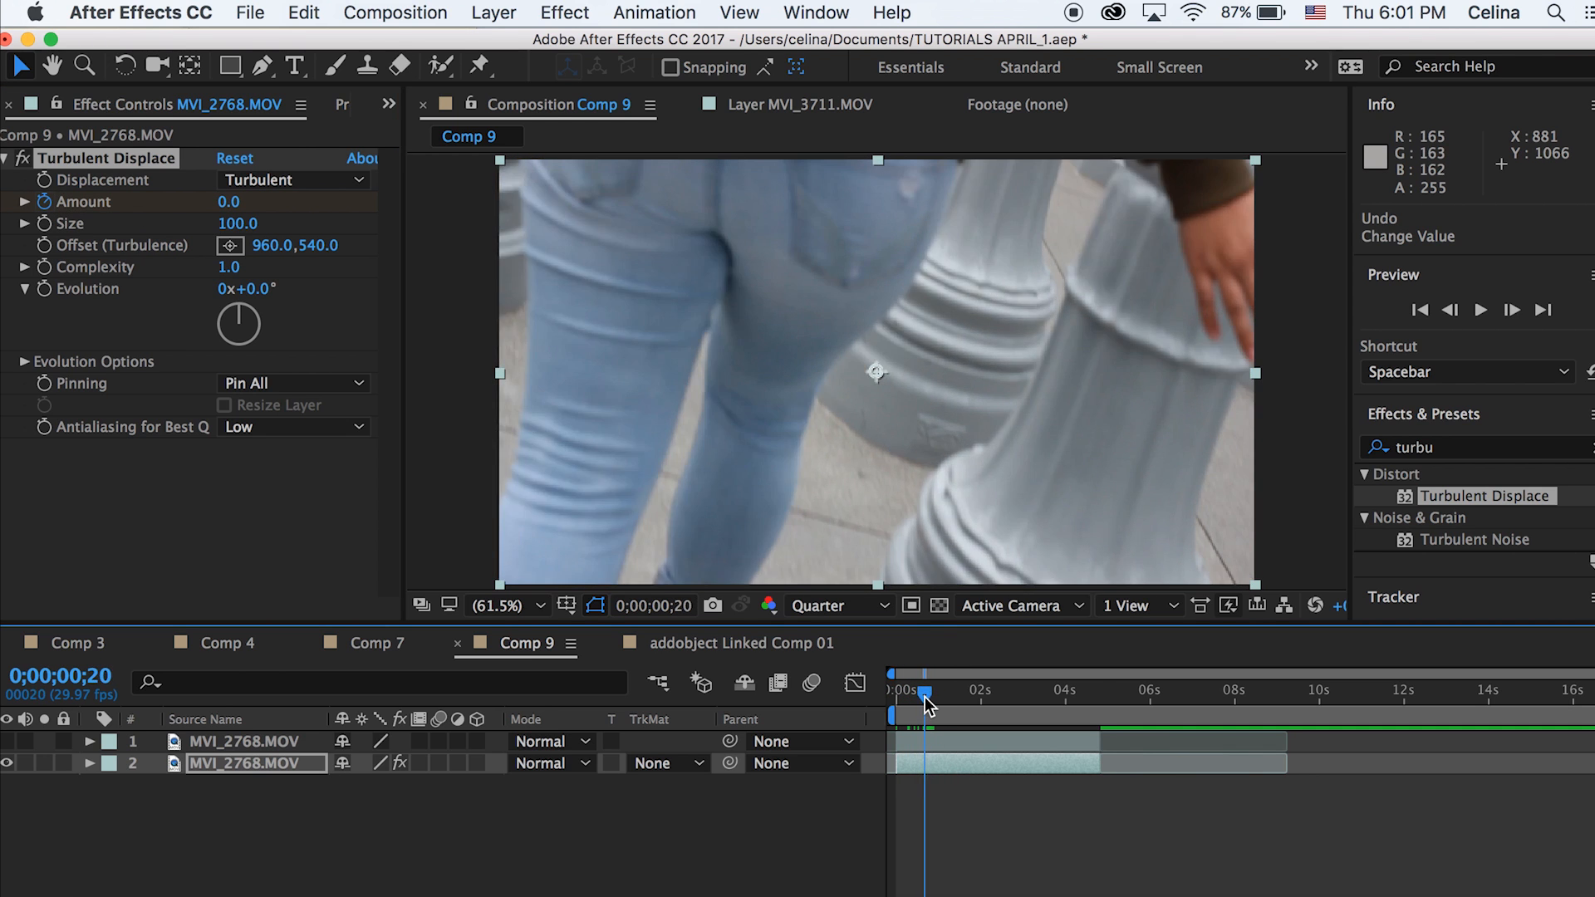
pyautogui.moveTo(924, 699); pyautogui.dragTo(916, 700)
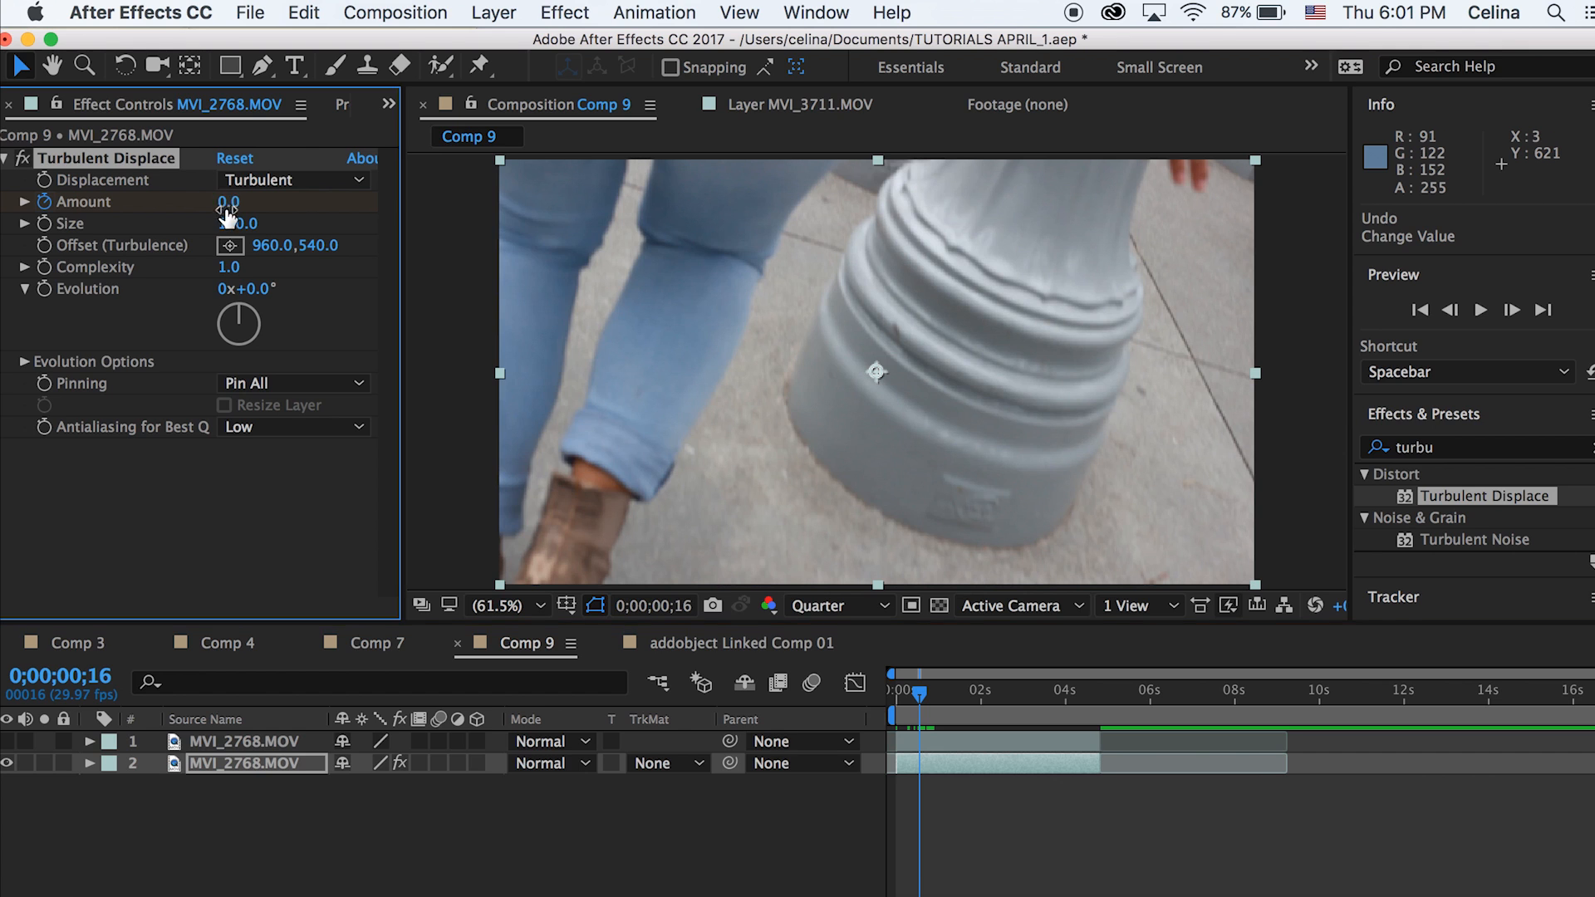
pyautogui.moveTo(230, 201); pyautogui.dragTo(296, 201)
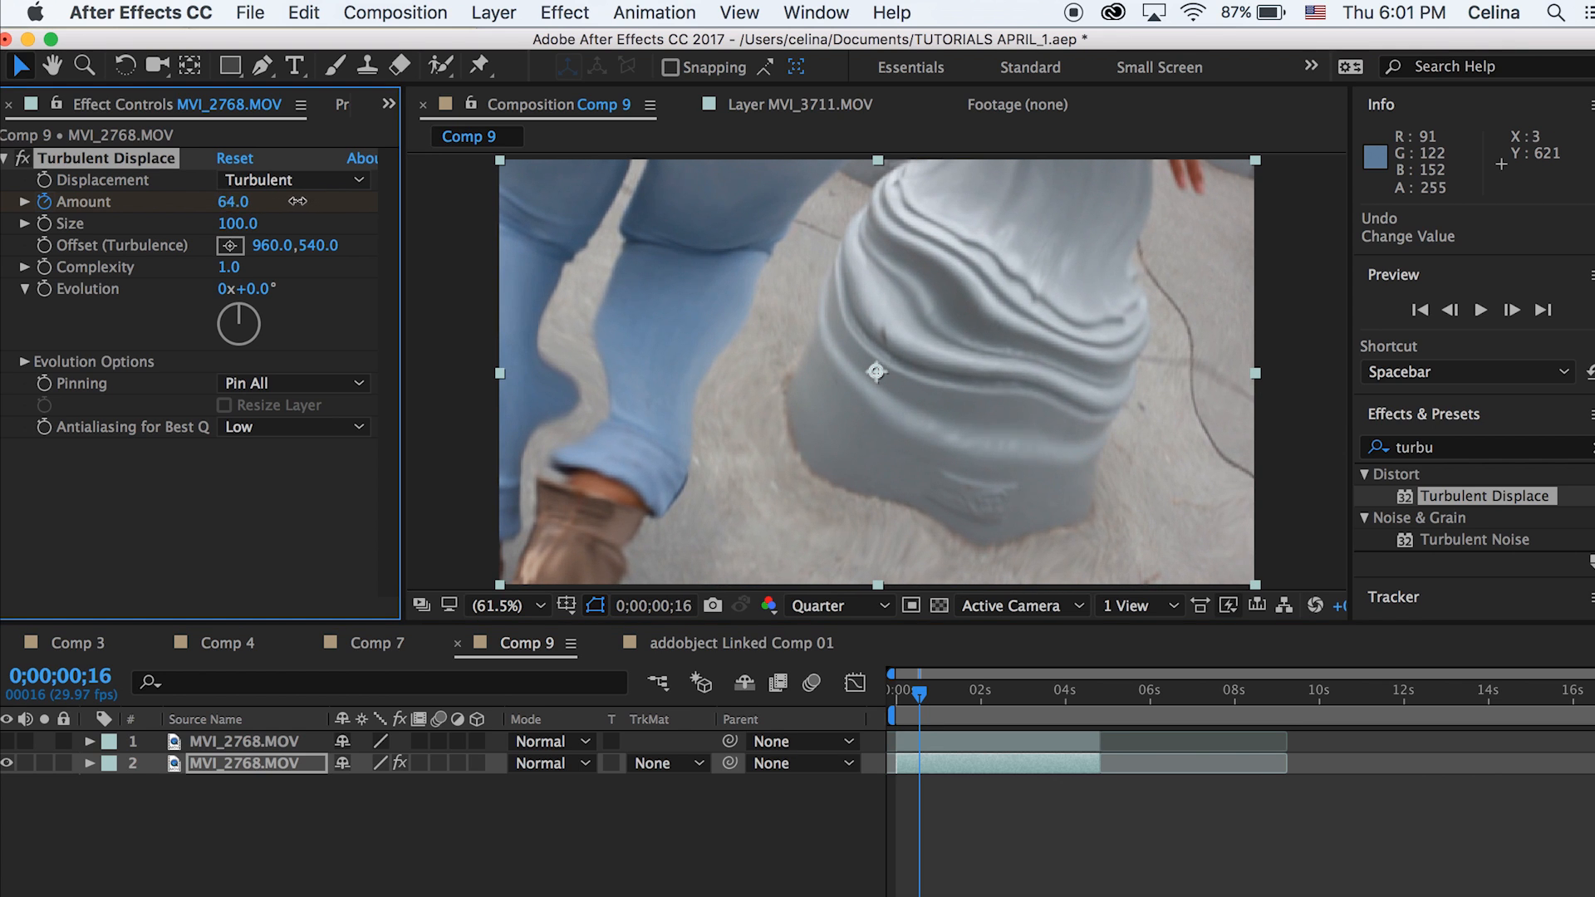
pyautogui.moveTo(233, 201); pyautogui.dragTo(221, 201)
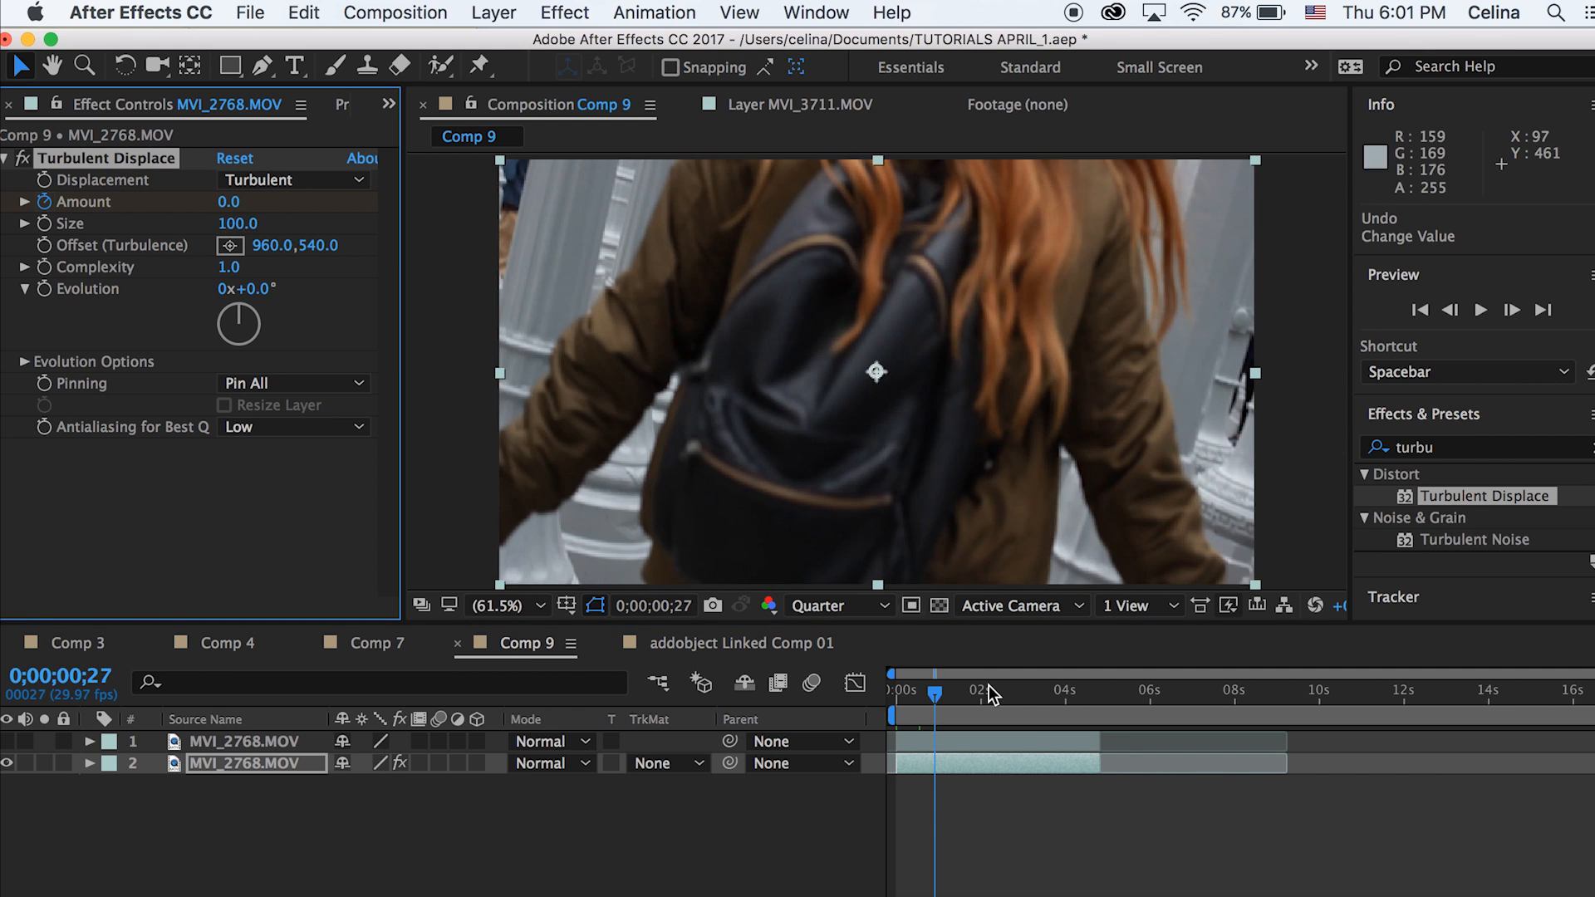
pyautogui.press('space')
pyautogui.write('extr')
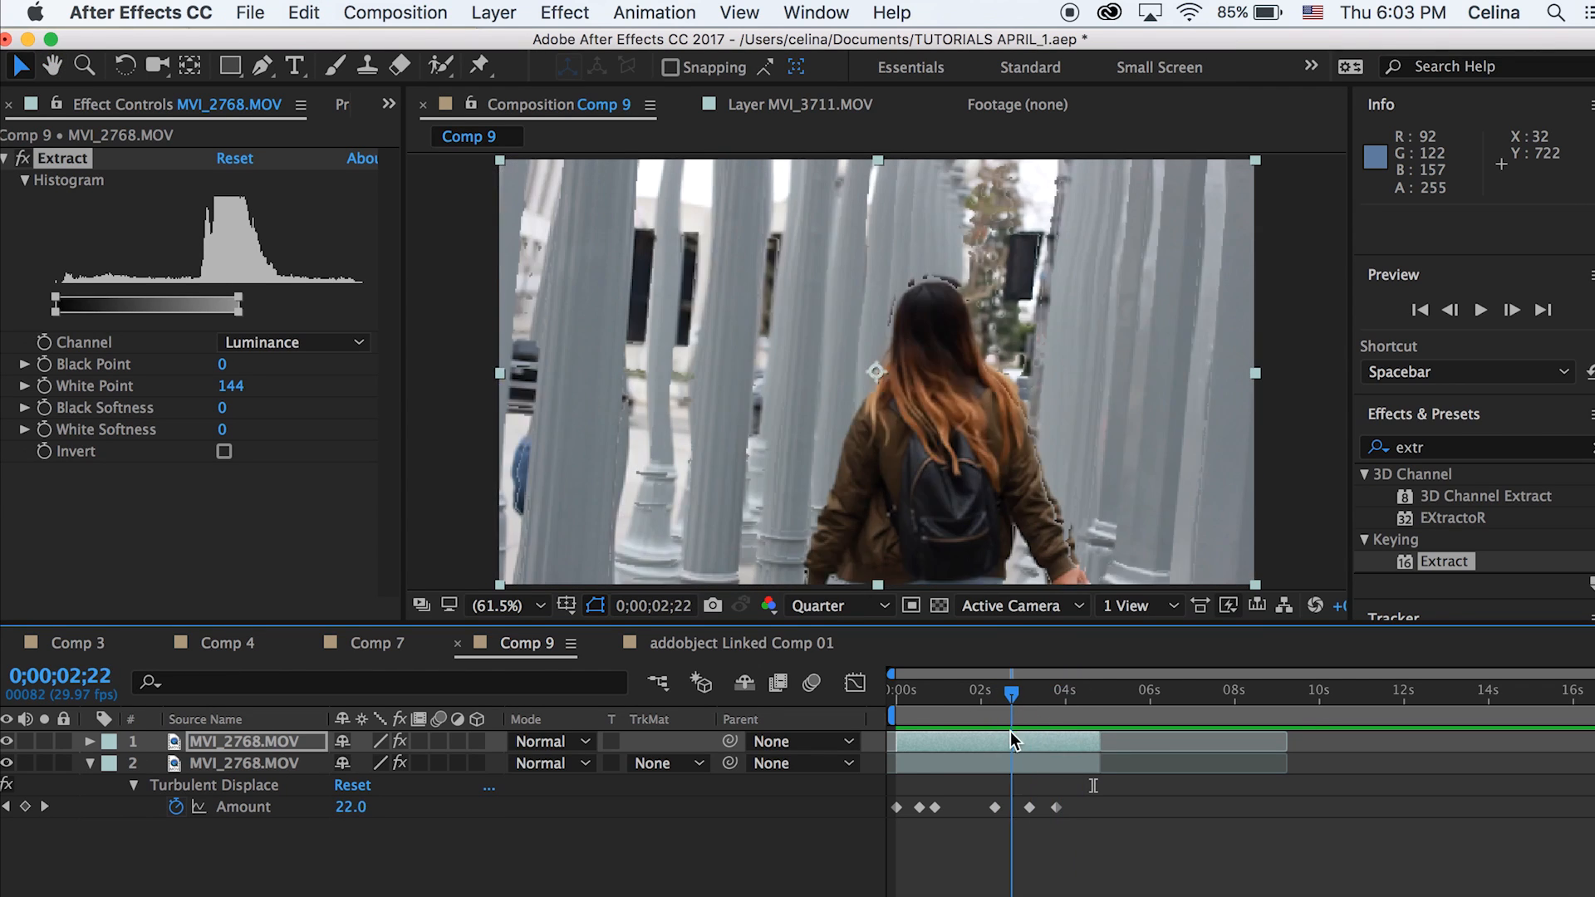
pyautogui.click(1037, 691)
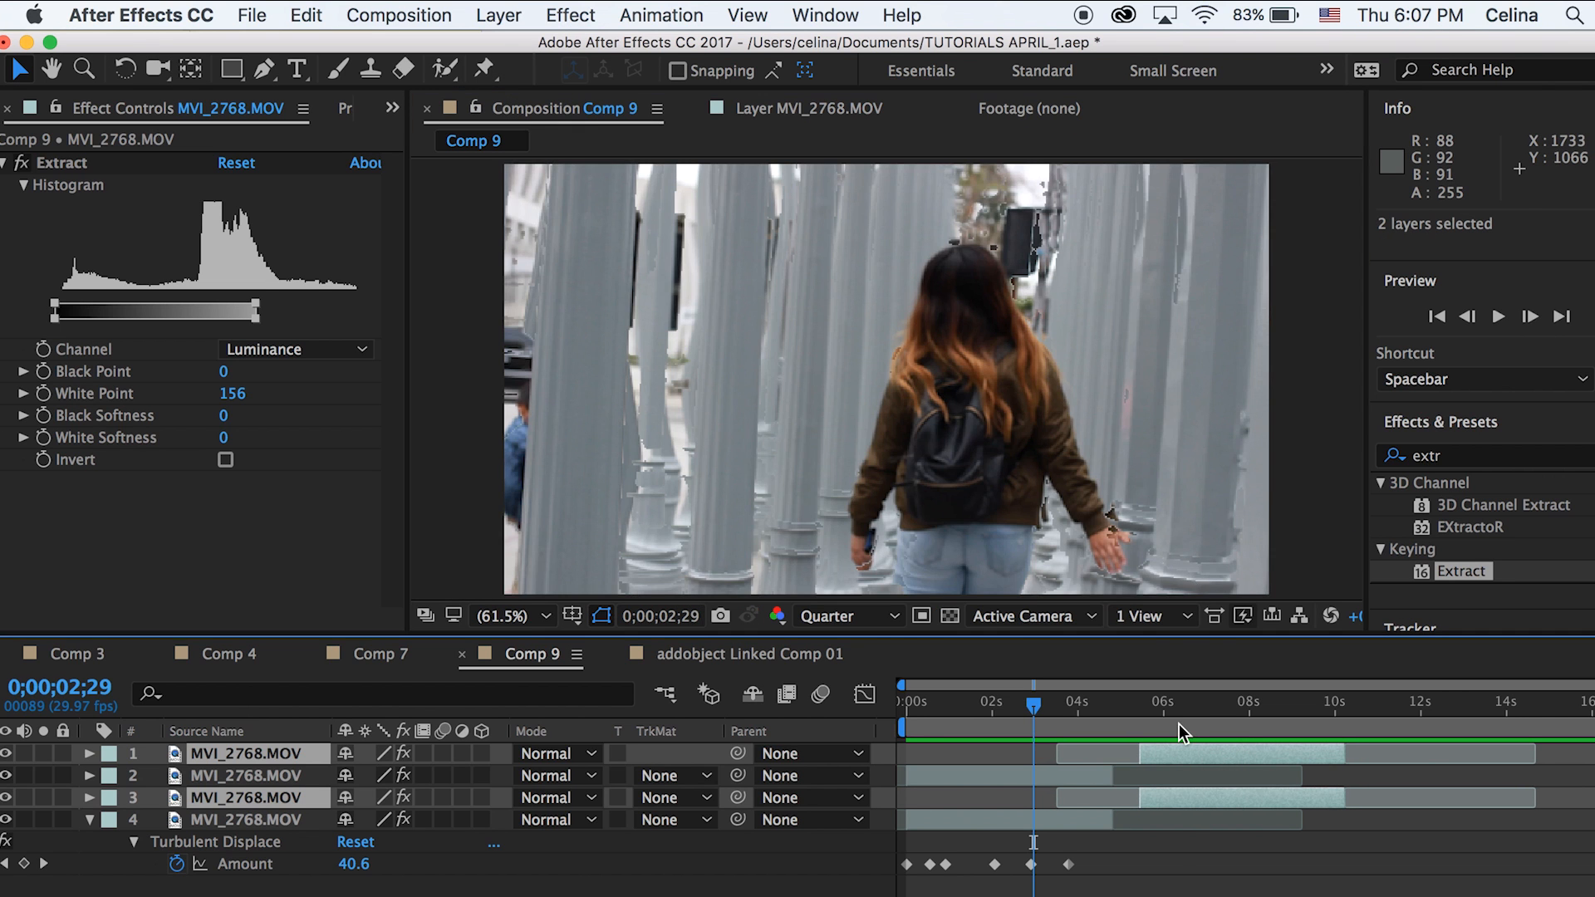
# Step: Slide the duplicated layer pair later and scrub frames around the warp section near seven seconds
pyautogui.click(1241, 701)
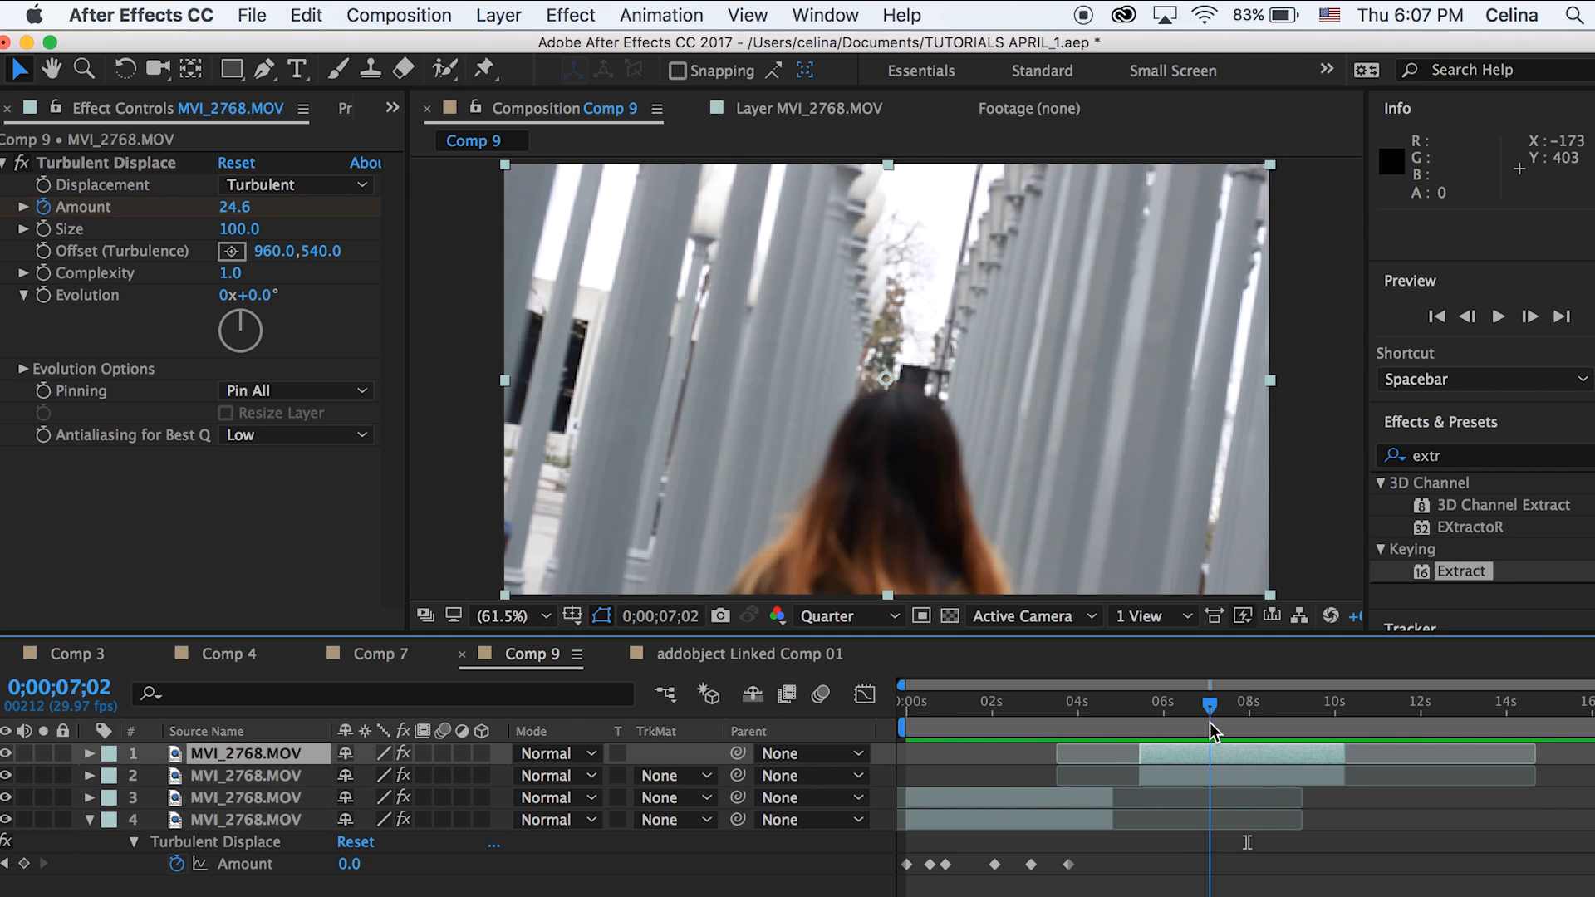
pyautogui.click(258, 776)
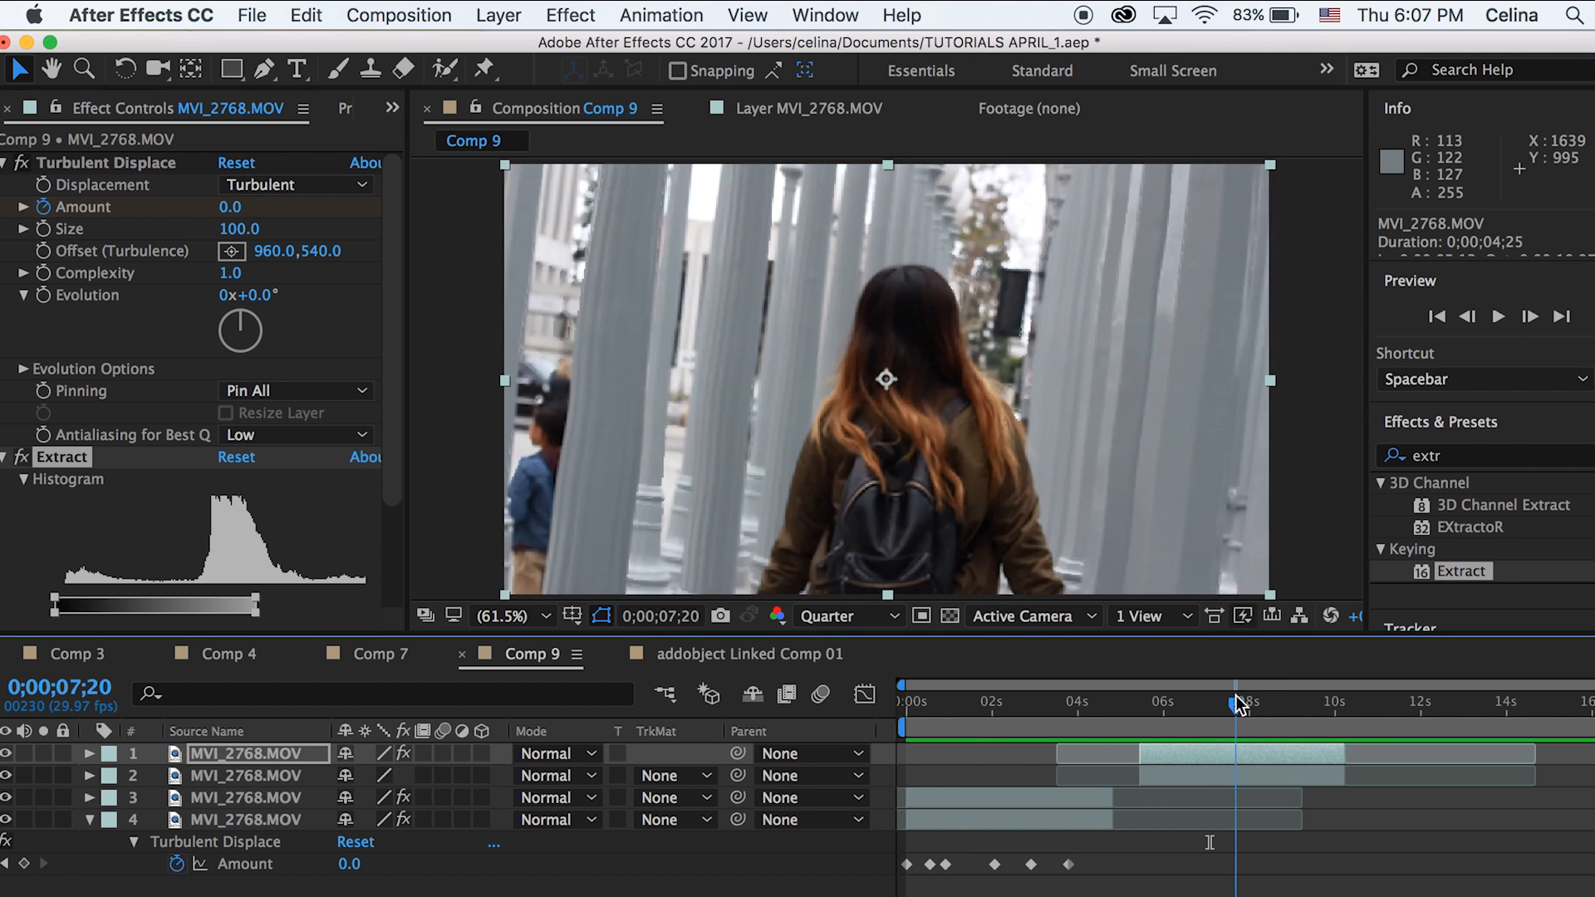
pyautogui.moveTo(1238, 702); pyautogui.dragTo(1278, 702)
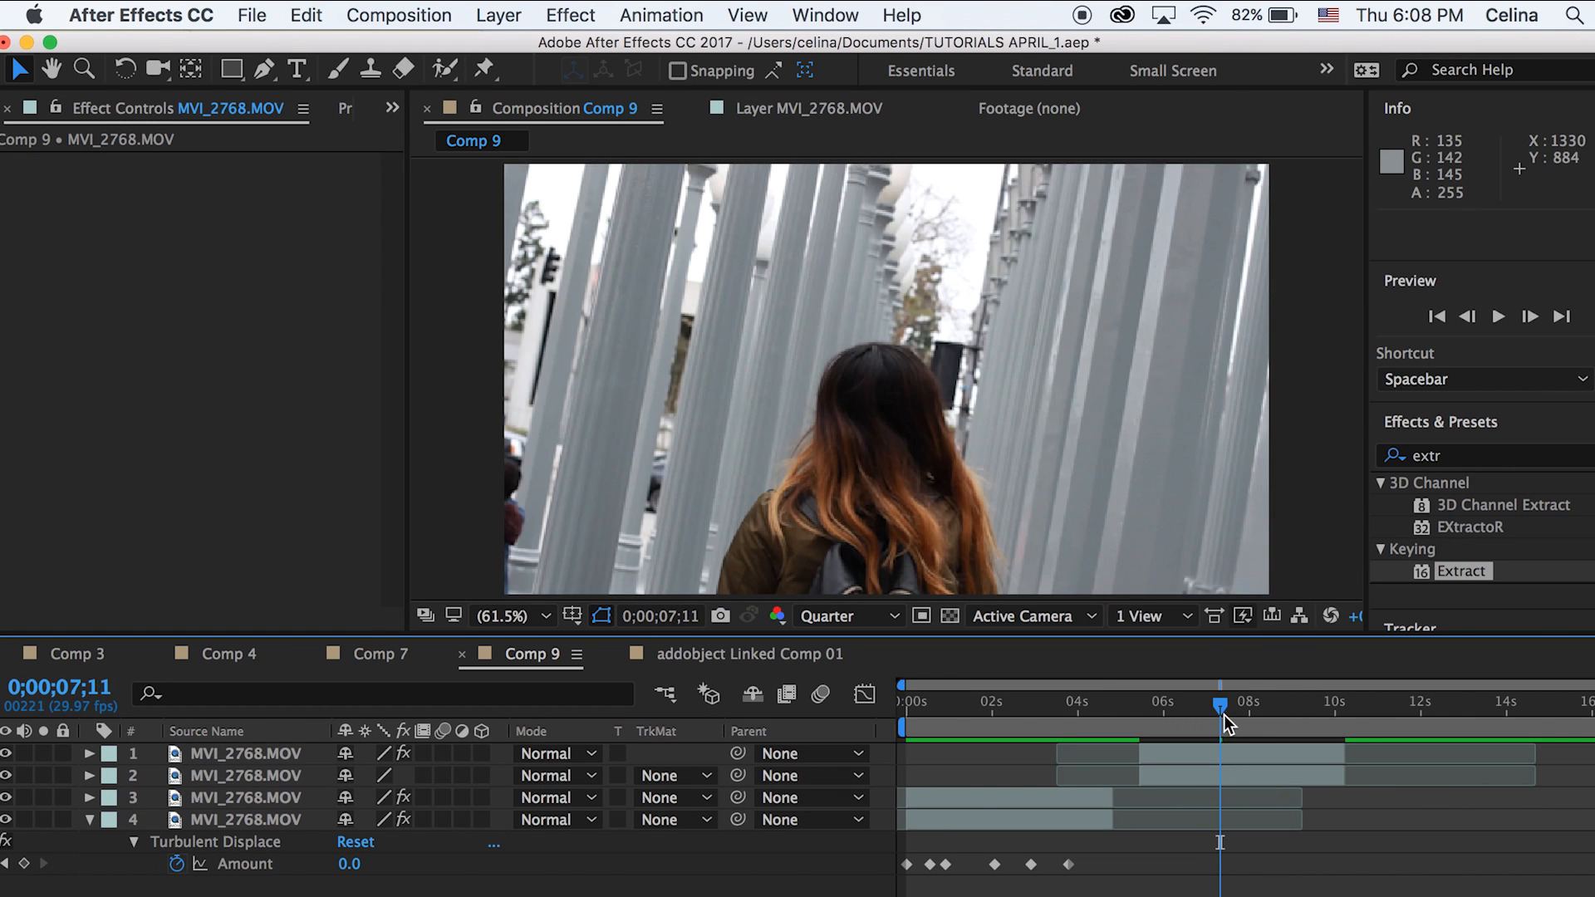
pyautogui.click(246, 752)
pyautogui.write('red c')
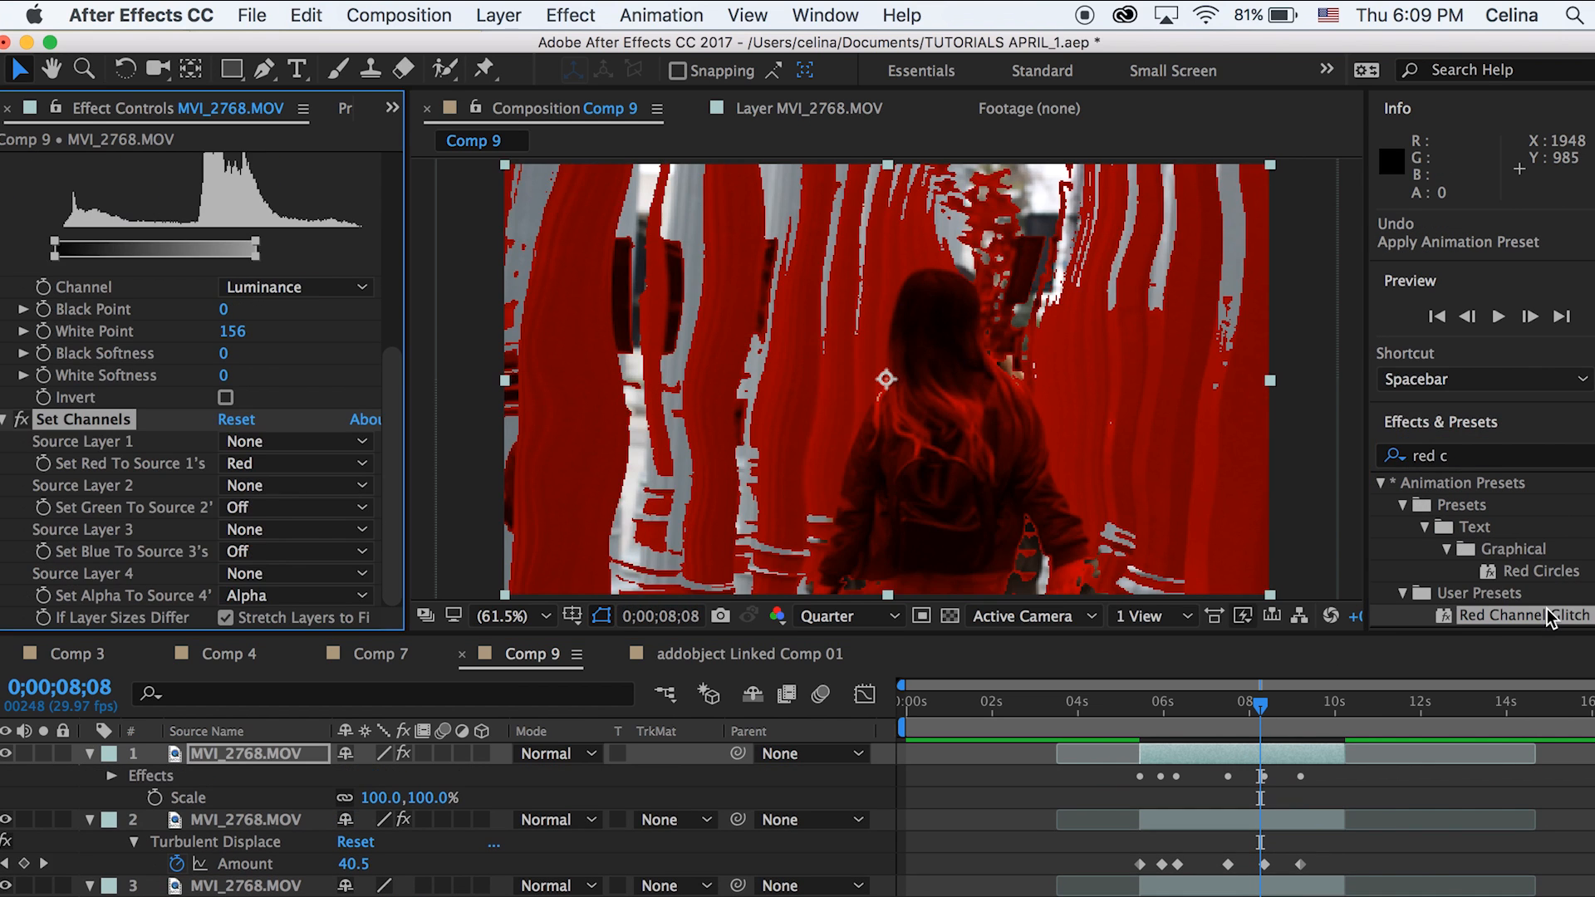
# Step: Blend the glitch layer with Lighten and map Set Channels red to Red, blue to Blue, green Off
pyautogui.click(555, 752)
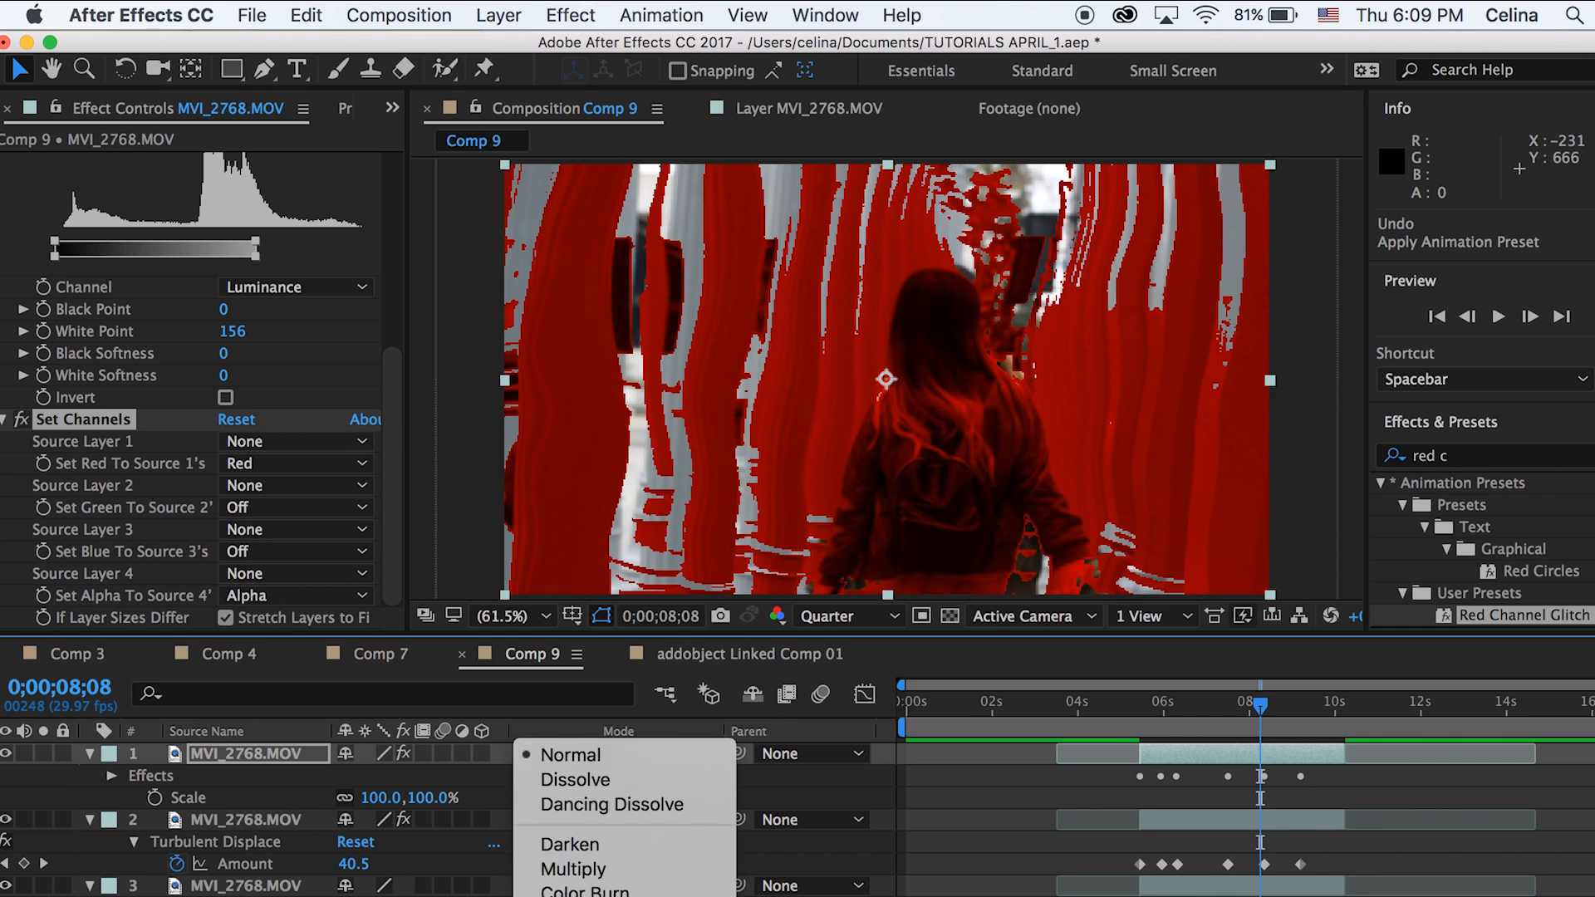
pyautogui.click(574, 754)
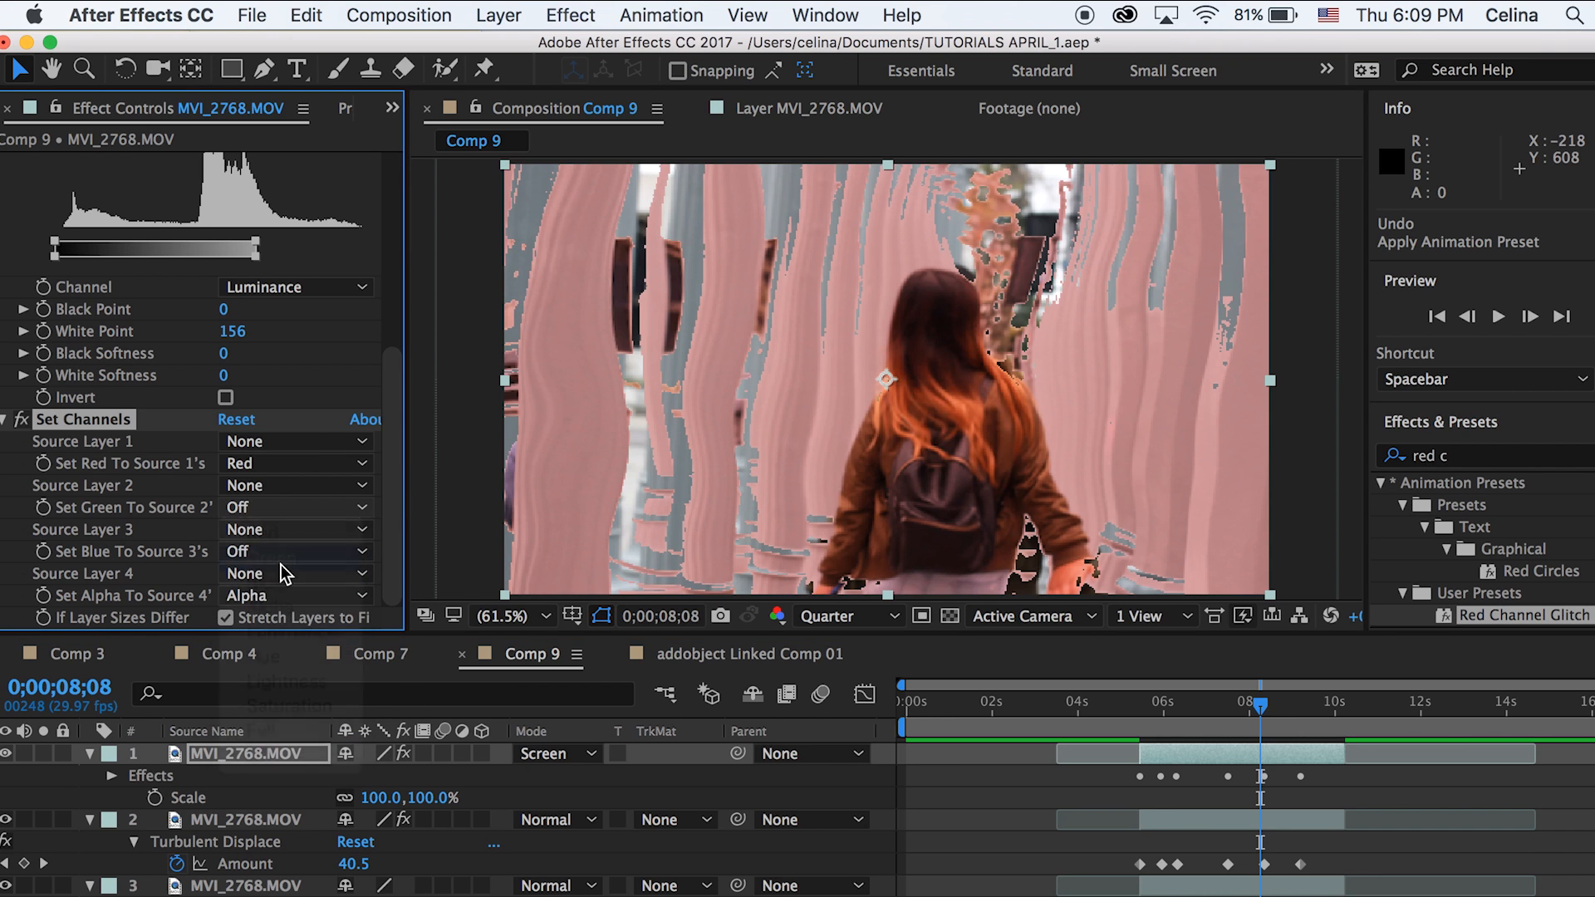
pyautogui.click(296, 507)
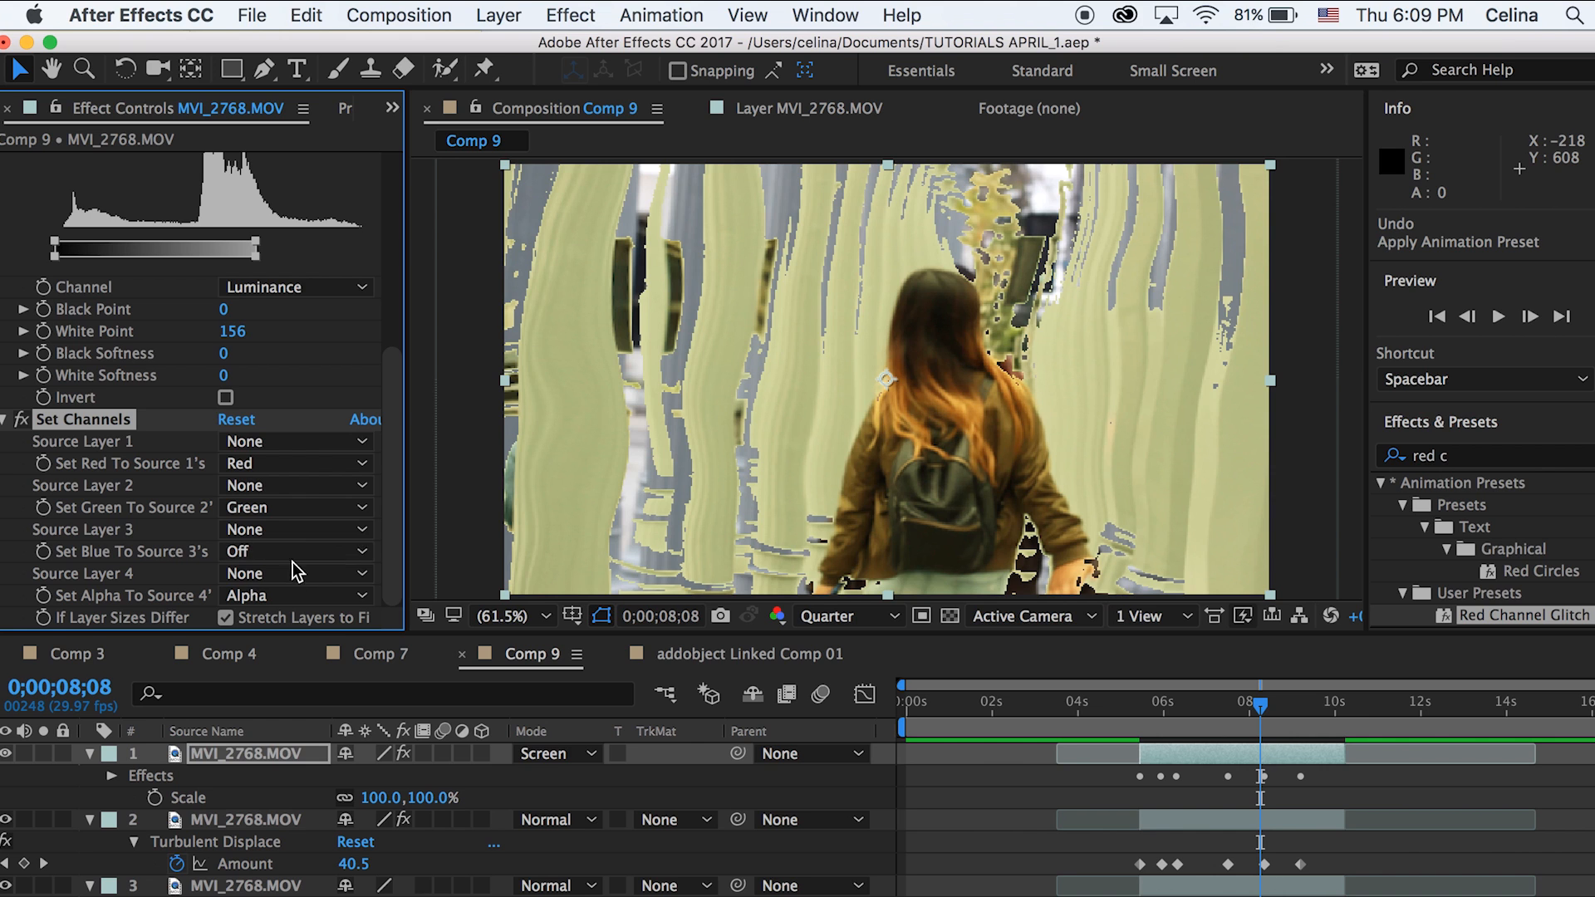
pyautogui.click(559, 753)
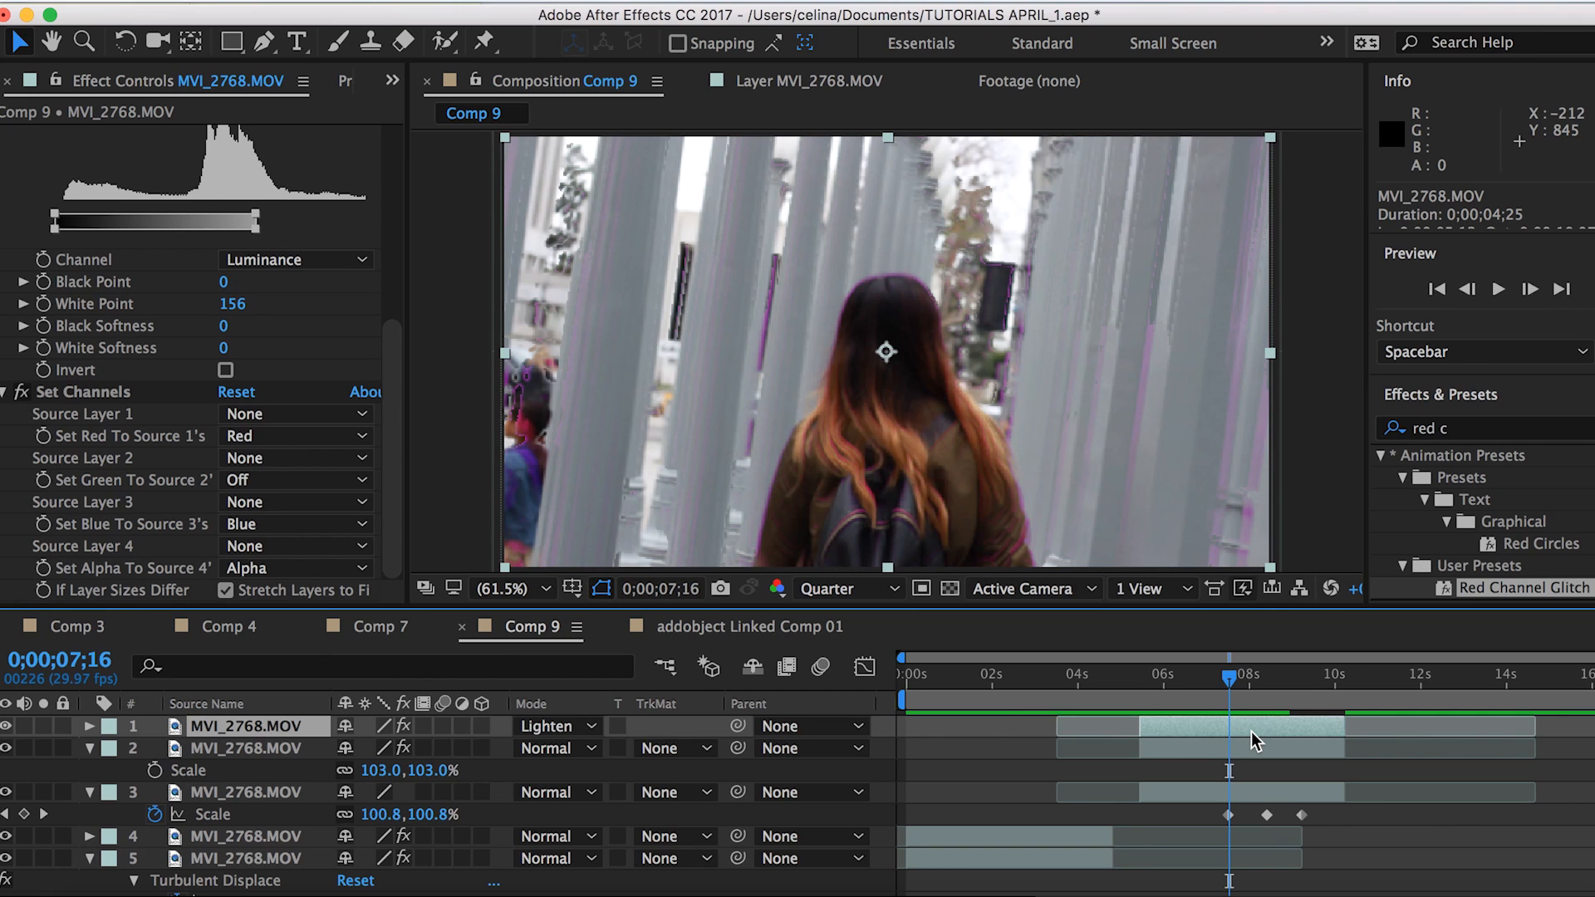
pyautogui.moveTo(1258, 746)
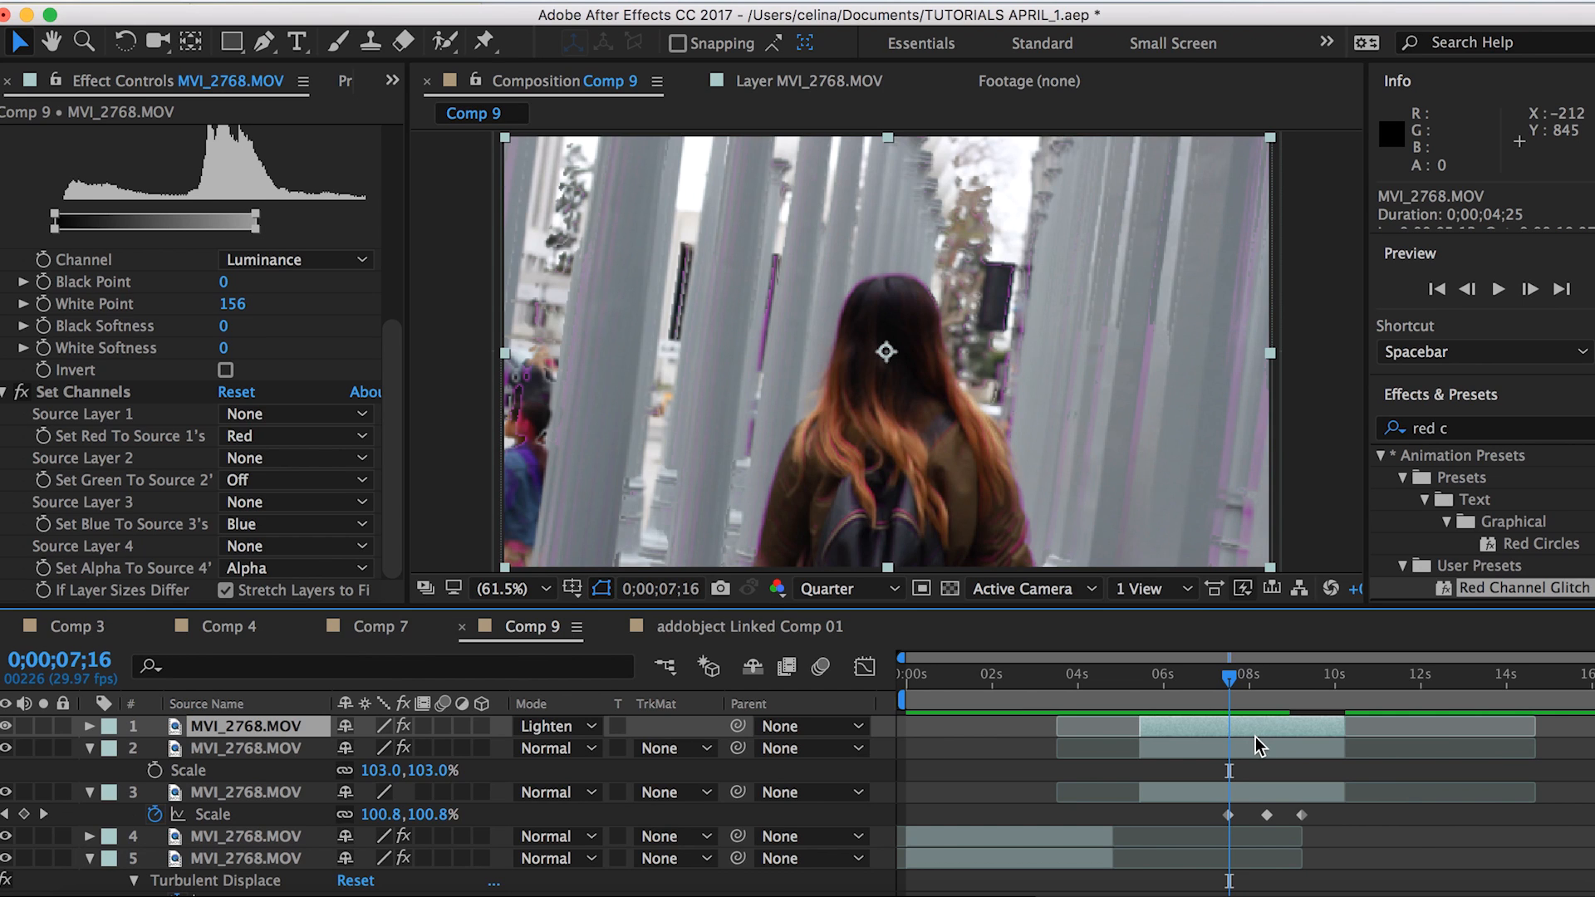
pyautogui.moveTo(1175, 732)
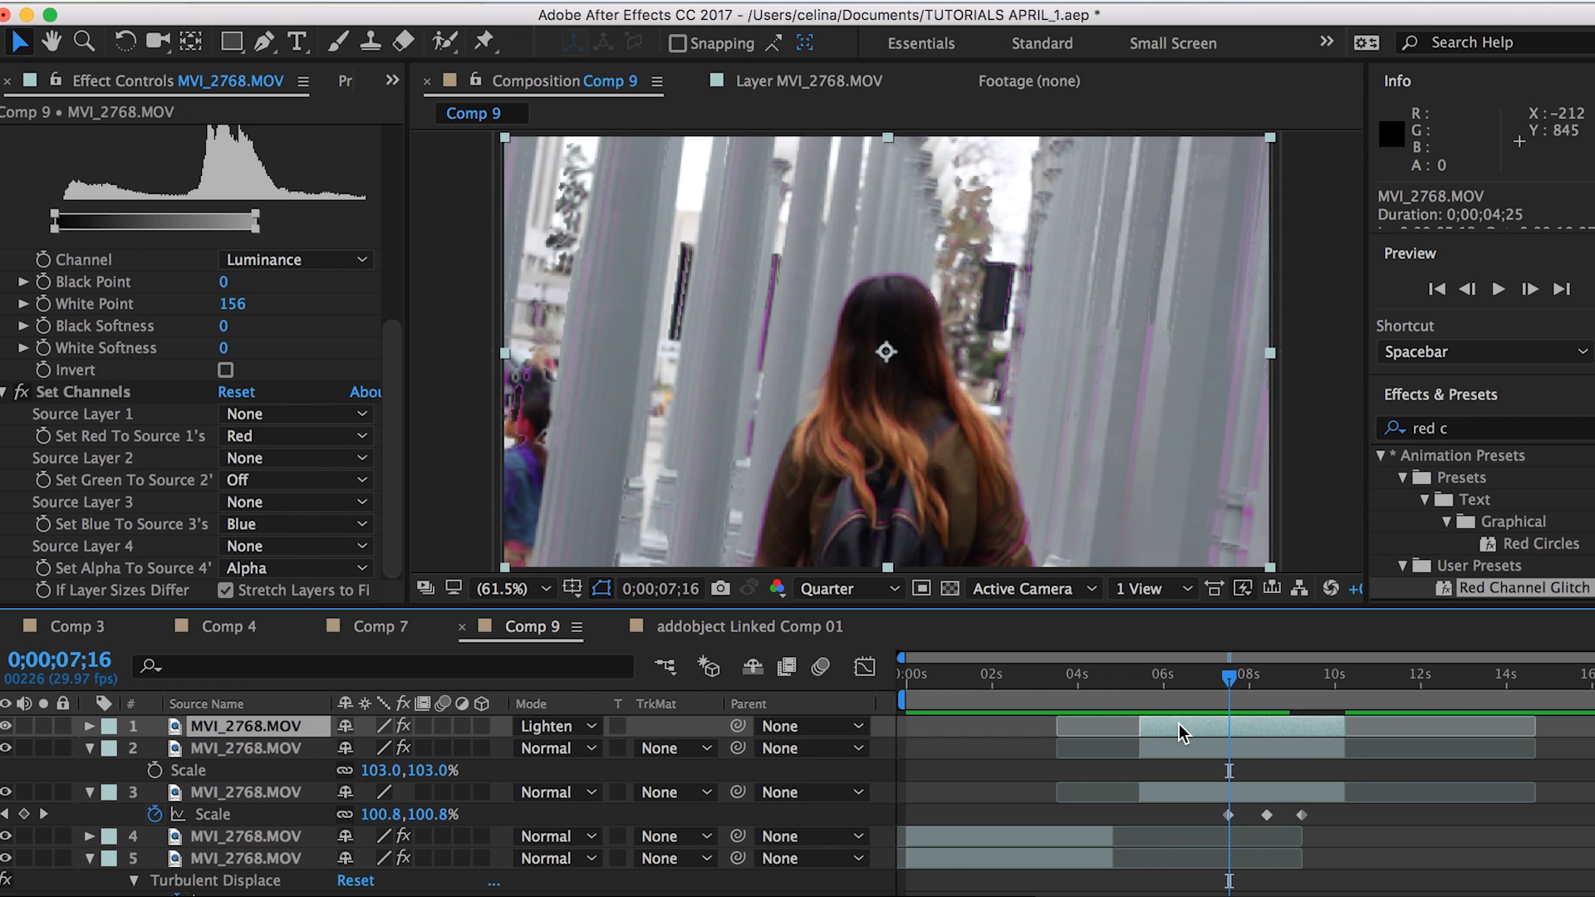
pyautogui.moveTo(92, 733)
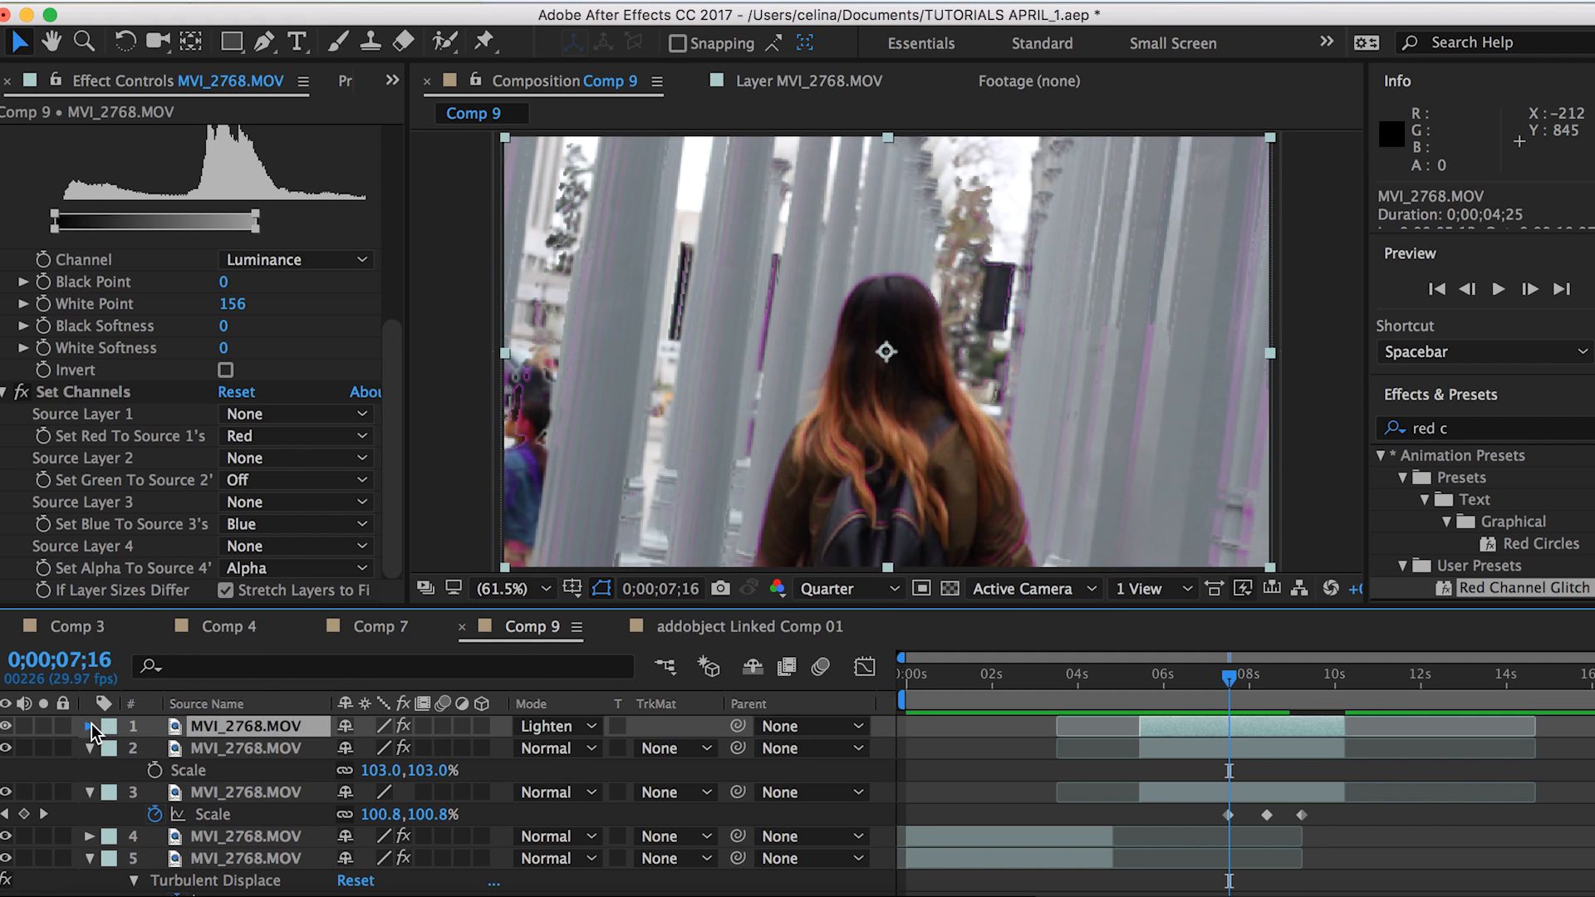
# Step: Keyframe the glitch layer's Opacity from 0% up and back around seven to nine seconds, then preview
pyautogui.click(88, 726)
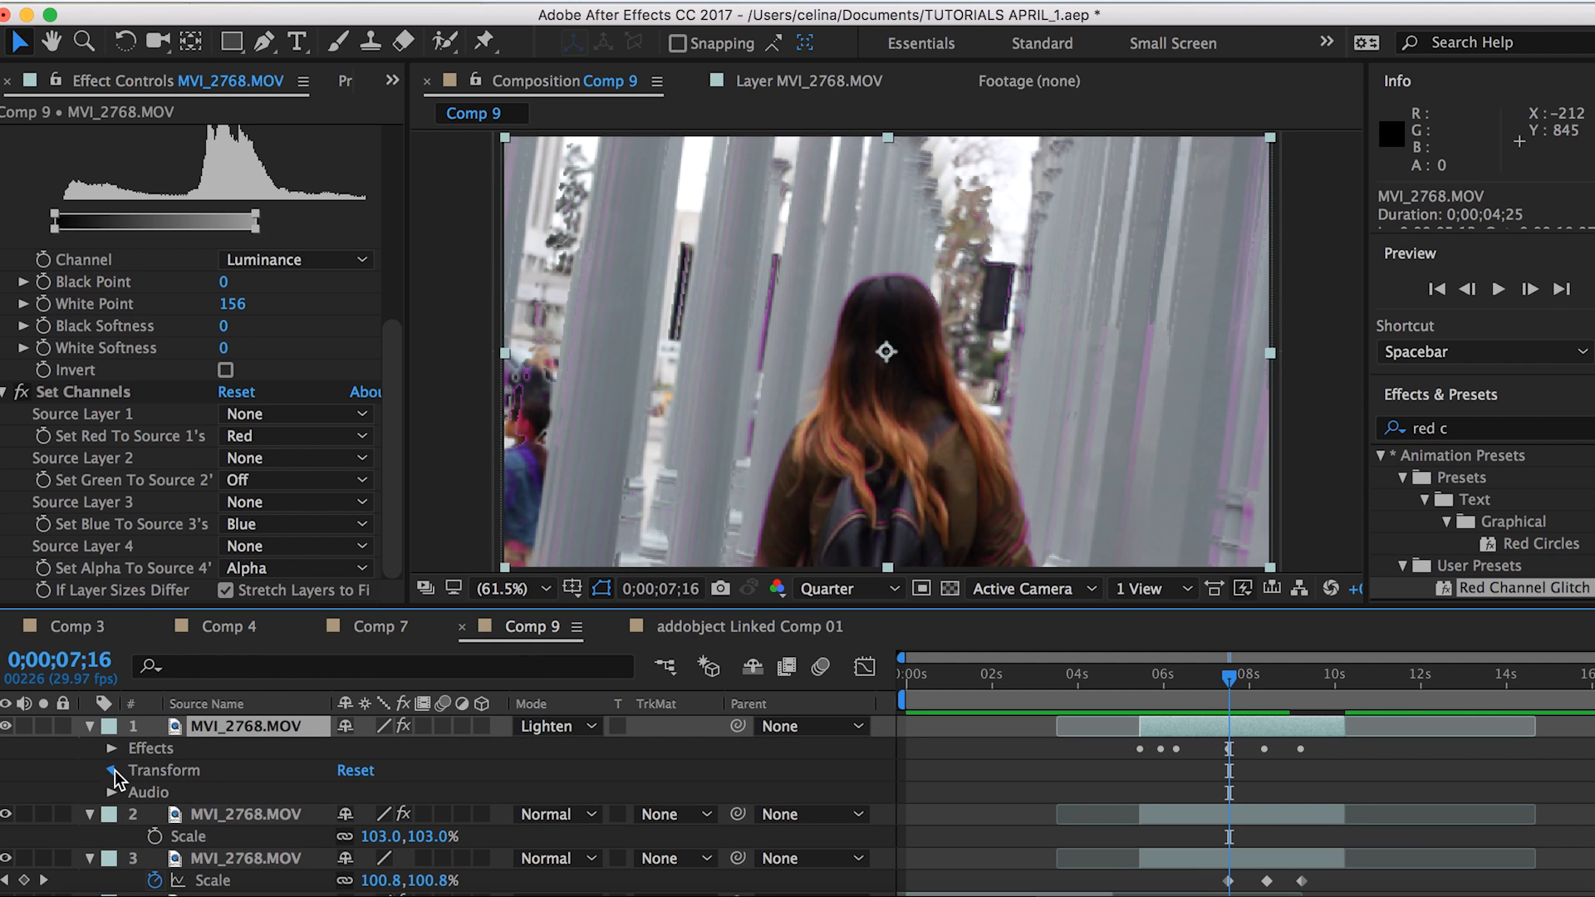
pyautogui.click(111, 769)
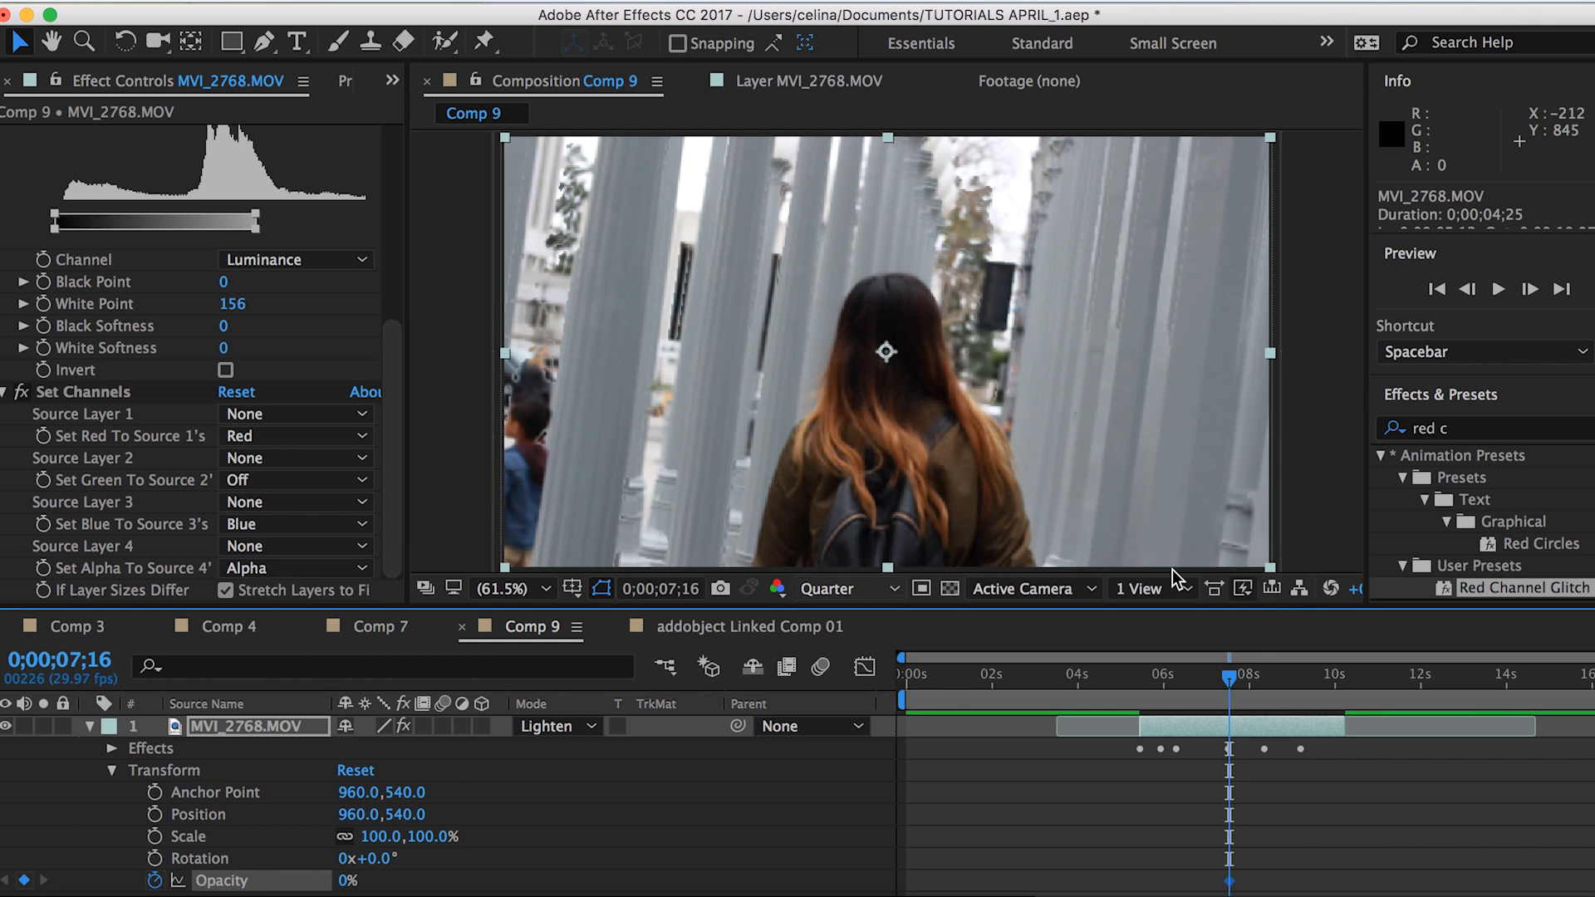
pyautogui.moveTo(1232, 696)
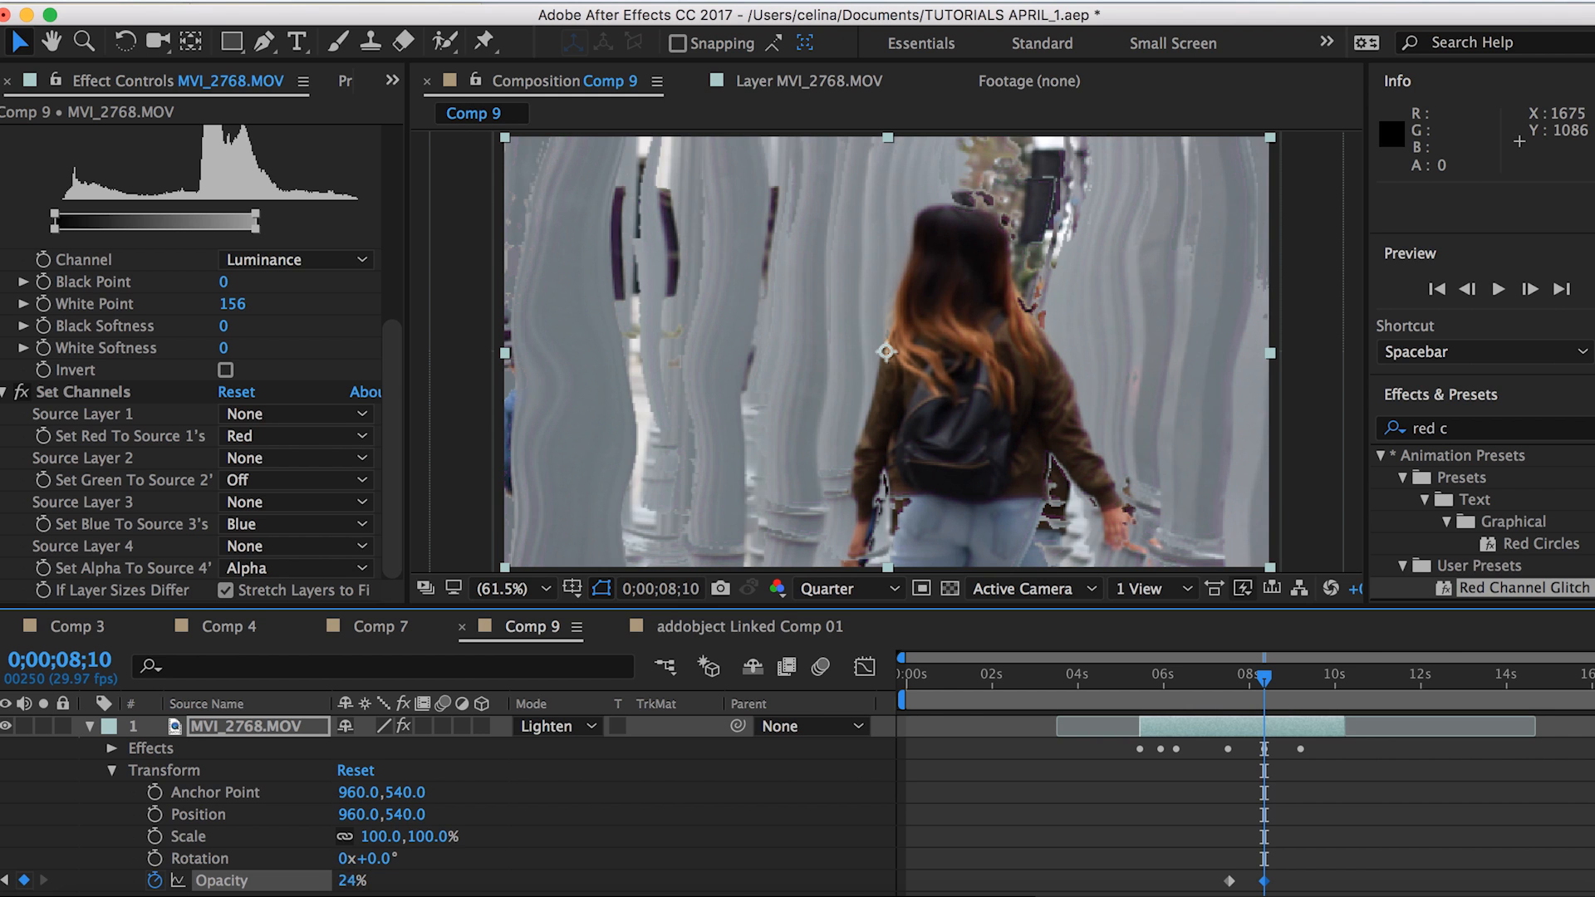
pyautogui.click(1303, 673)
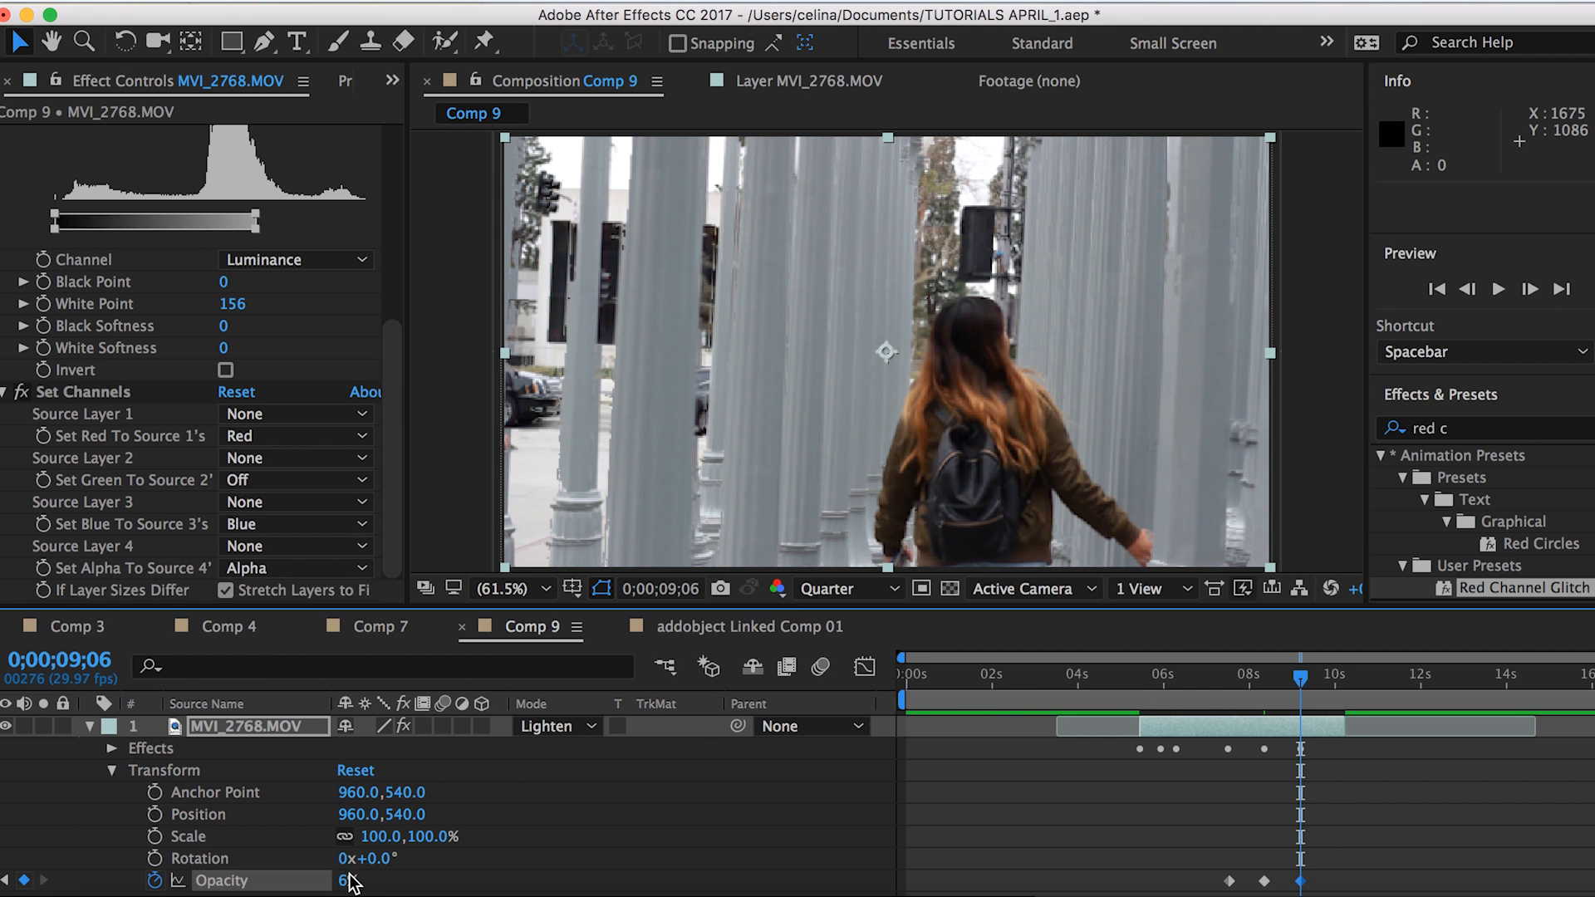
pyautogui.click(1230, 676)
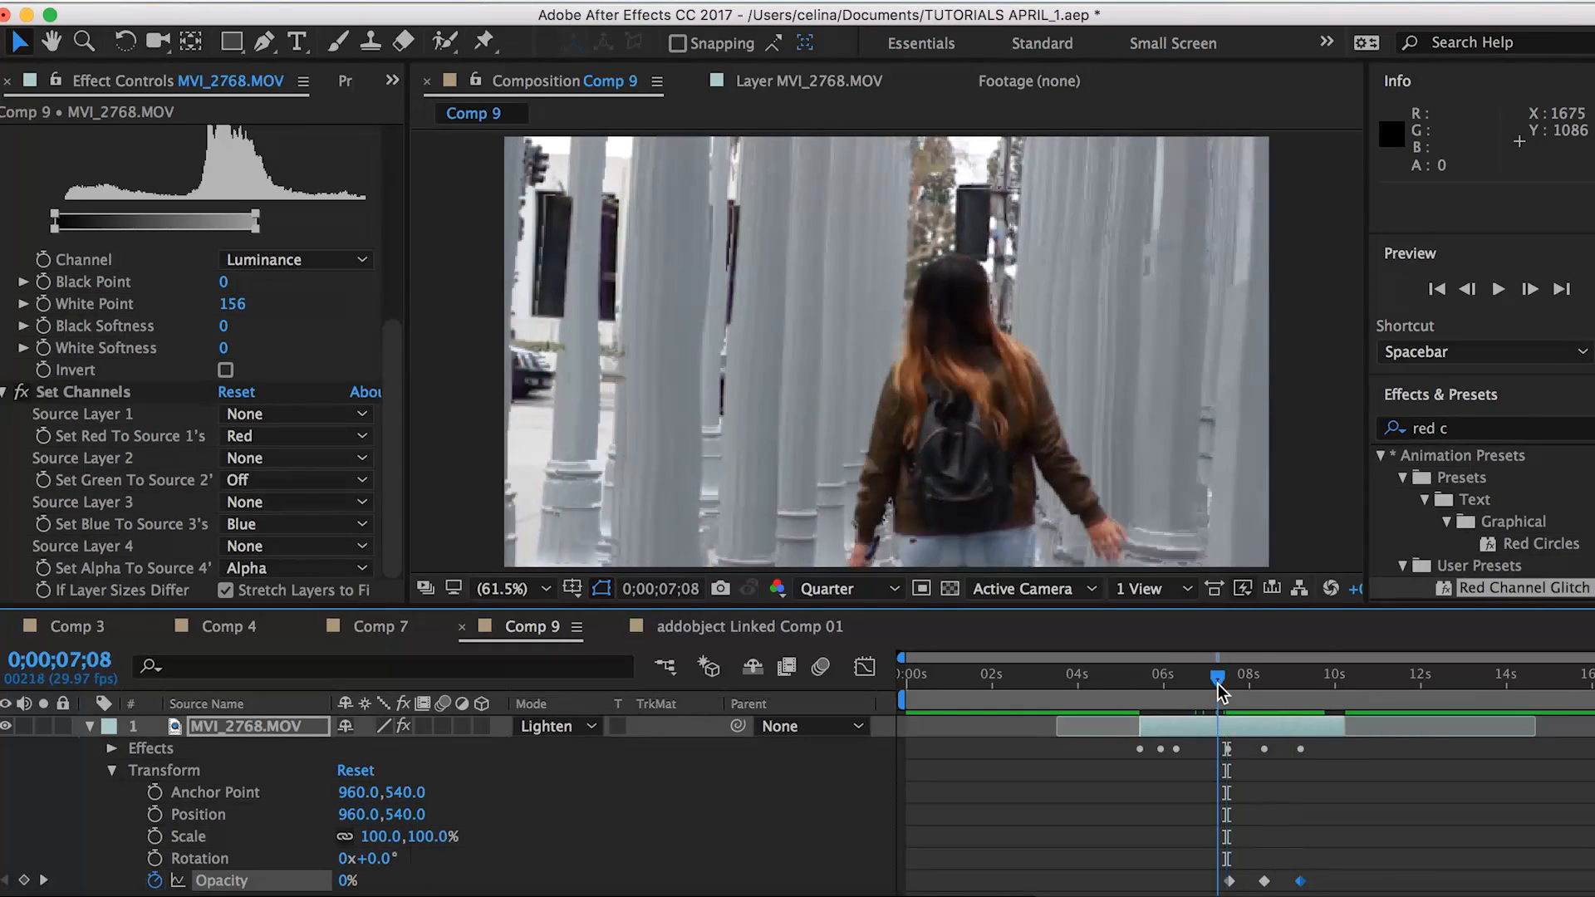
pyautogui.press('space')
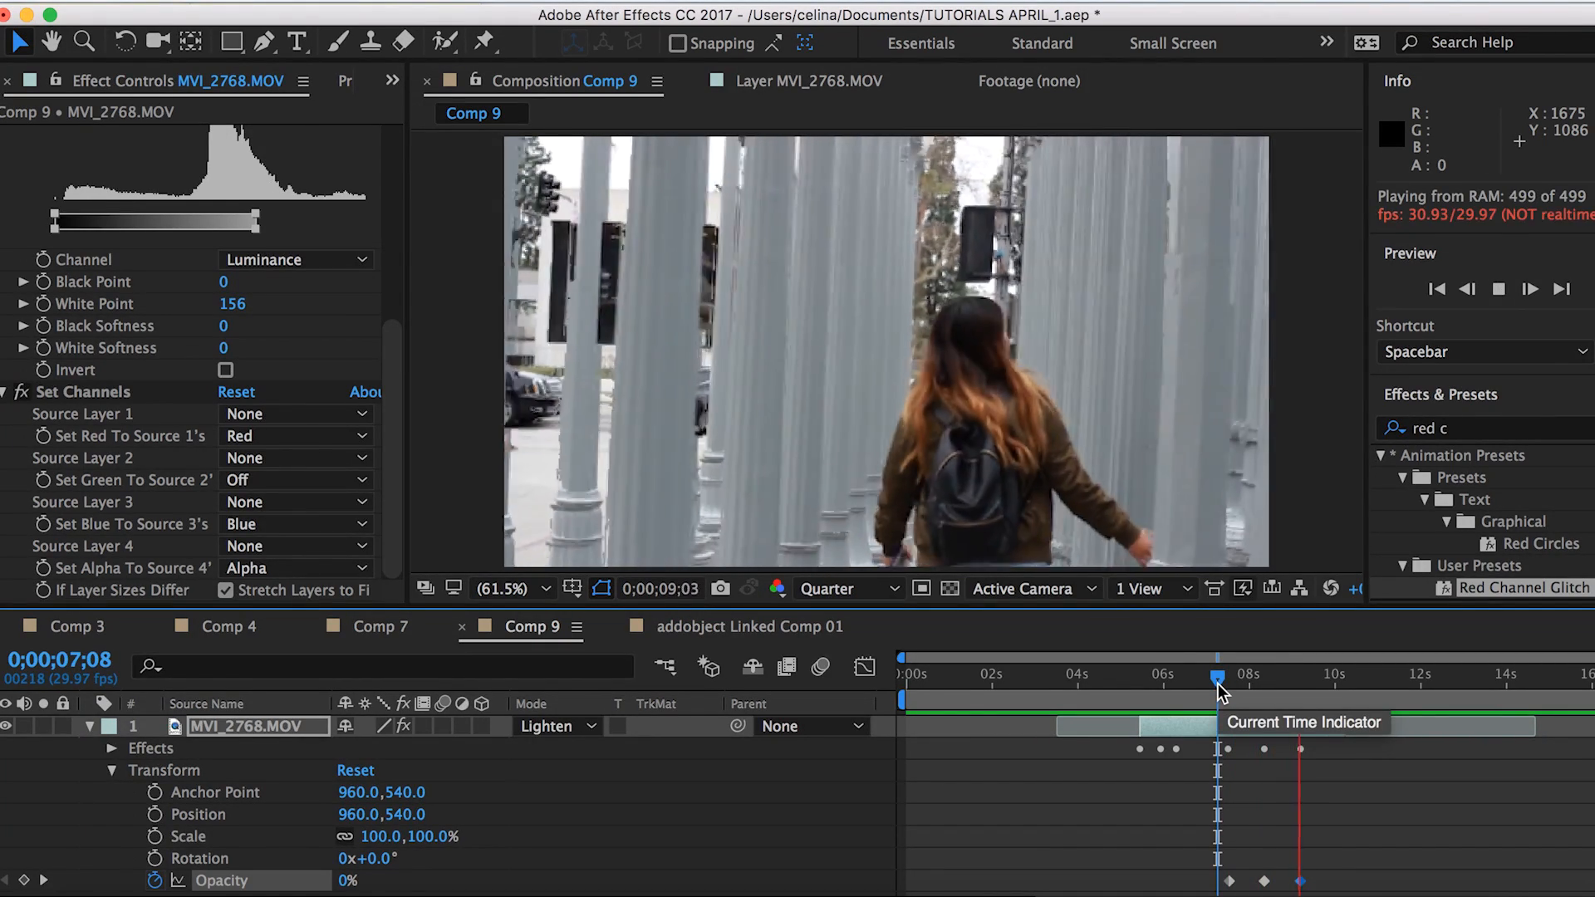